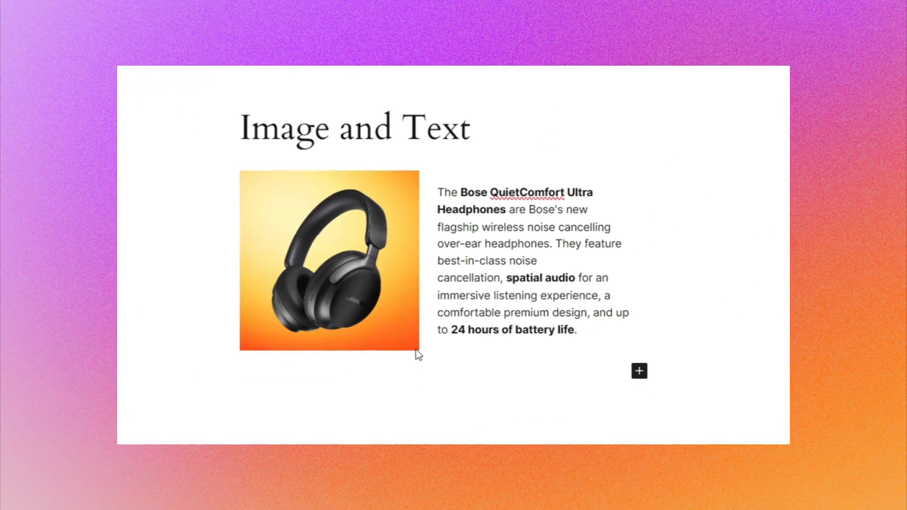
Step: Insert a Media & Text block via /media showing the Headphones Orange image from the Media Library
{"action": "scroll", "scroll_direction": "down", "scroll_amount": 3}
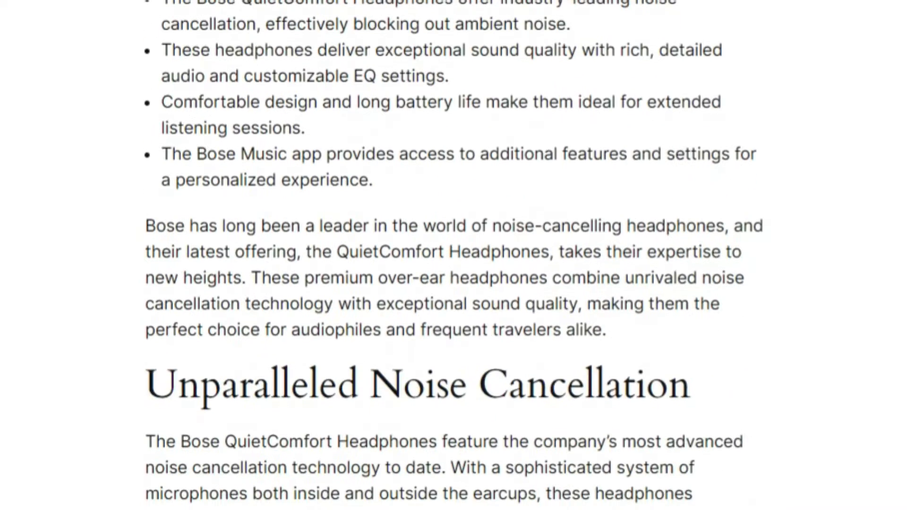
{"action": "scroll", "scroll_direction": "down", "scroll_amount": 3}
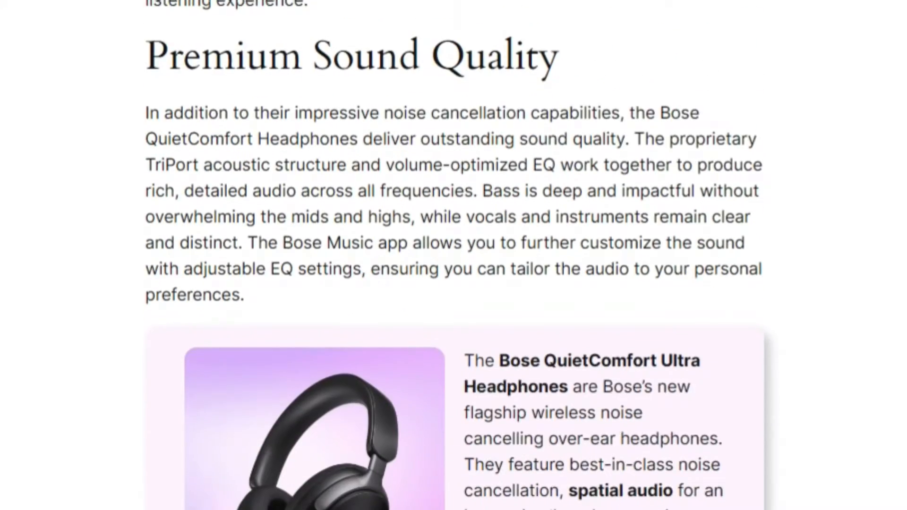
{"action": "scroll", "scroll_direction": "down", "scroll_amount": 3}
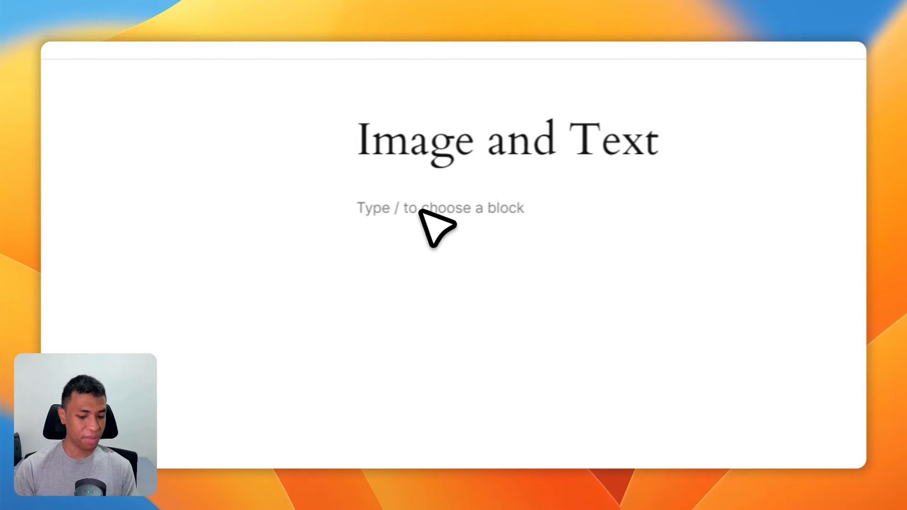
{"action": "type", "text": "/media"}
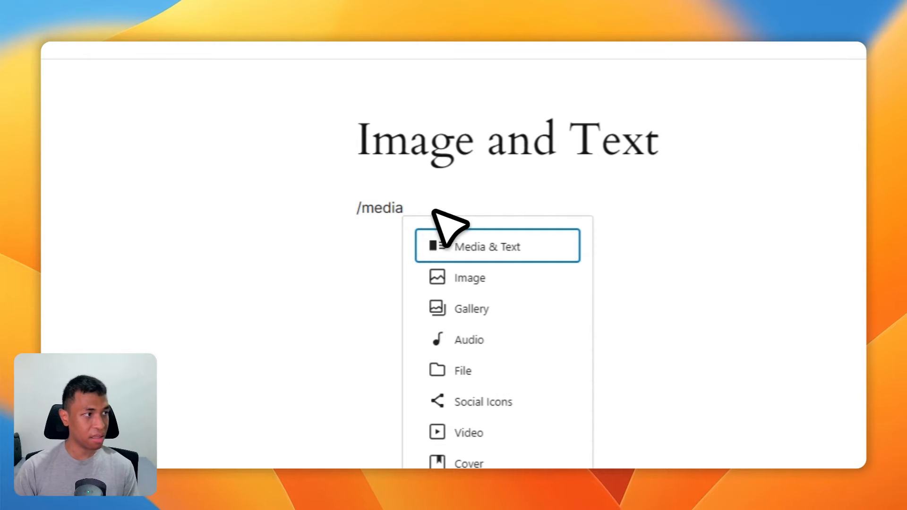
{"action": "left_click", "coordinate": [487, 246]}
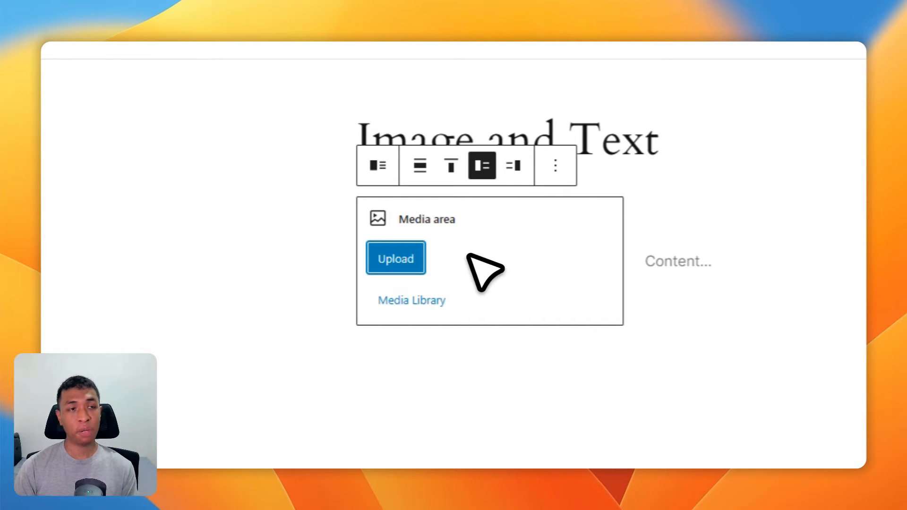
{"action": "left_click", "coordinate": [412, 300]}
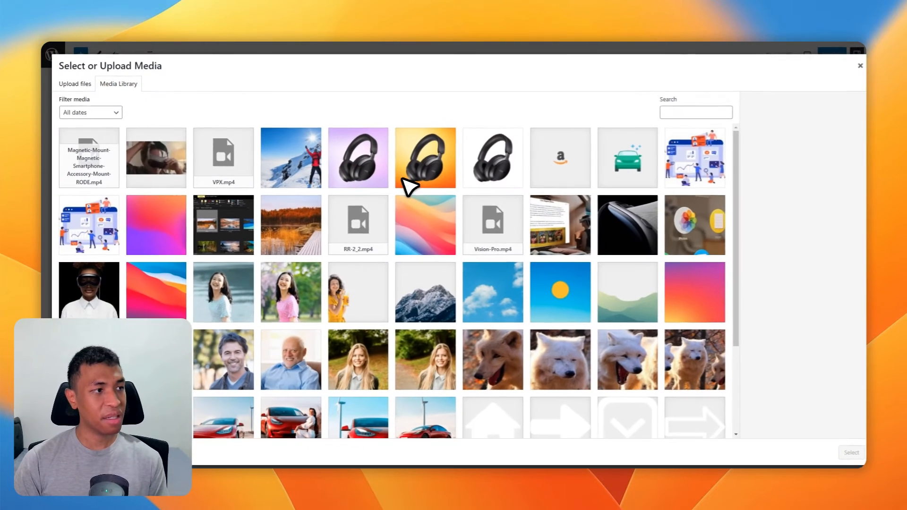
{"action": "left_click", "coordinate": [424, 157]}
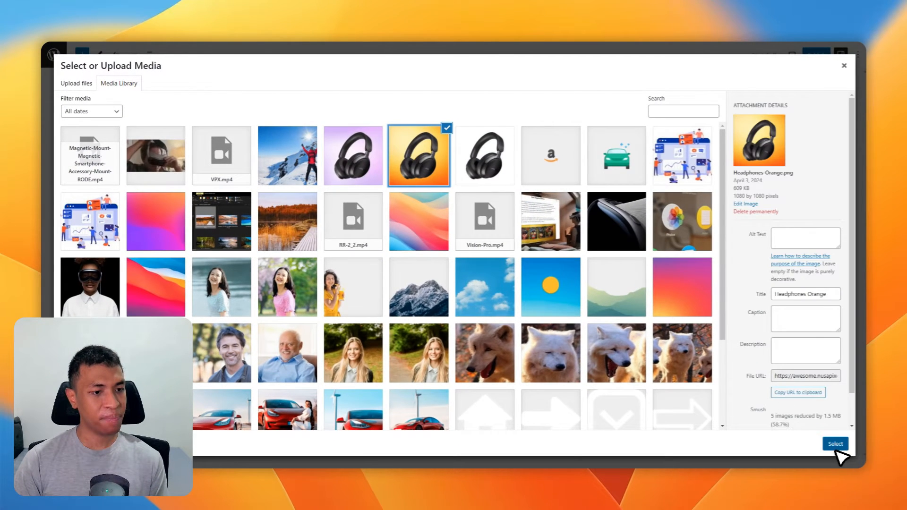
{"action": "left_click", "coordinate": [834, 444]}
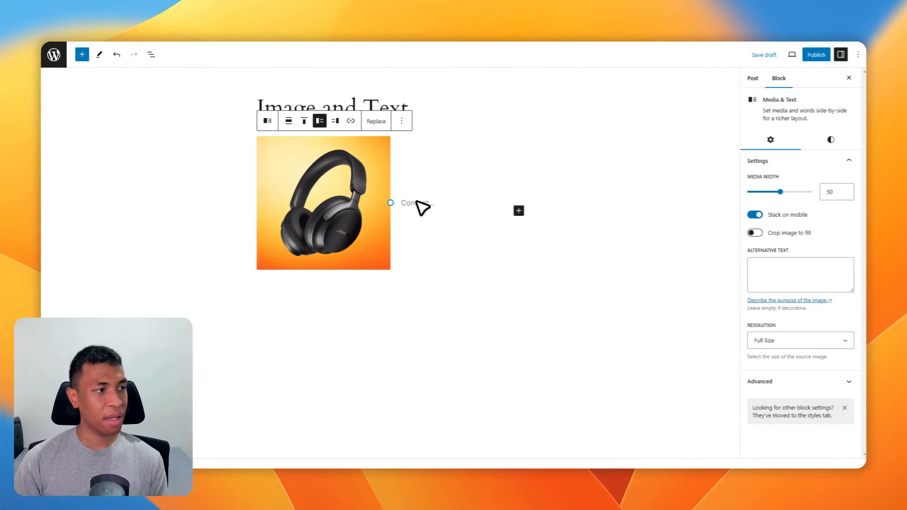
Step: Enter the Bose QuietComfort Ultra Headphones description in the Media & Text content area
{"action": "left_click", "coordinate": [417, 204]}
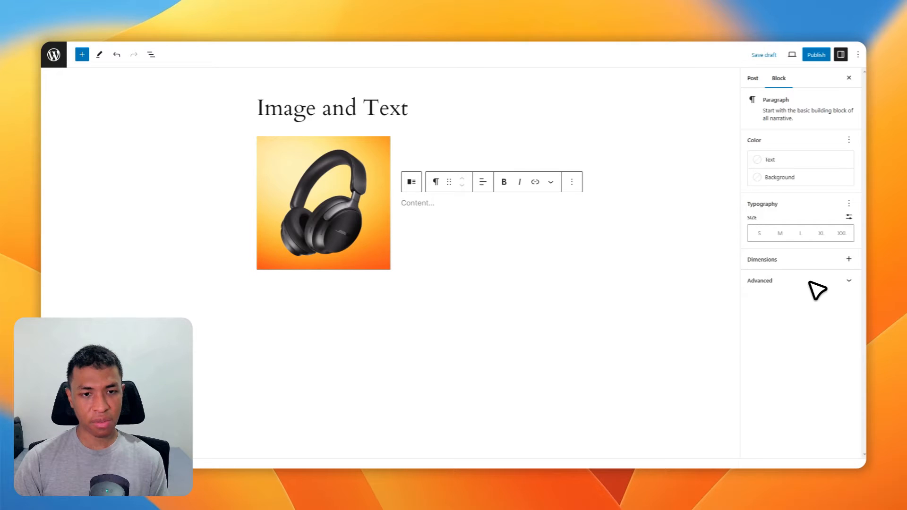
{"action": "left_click", "coordinate": [417, 203]}
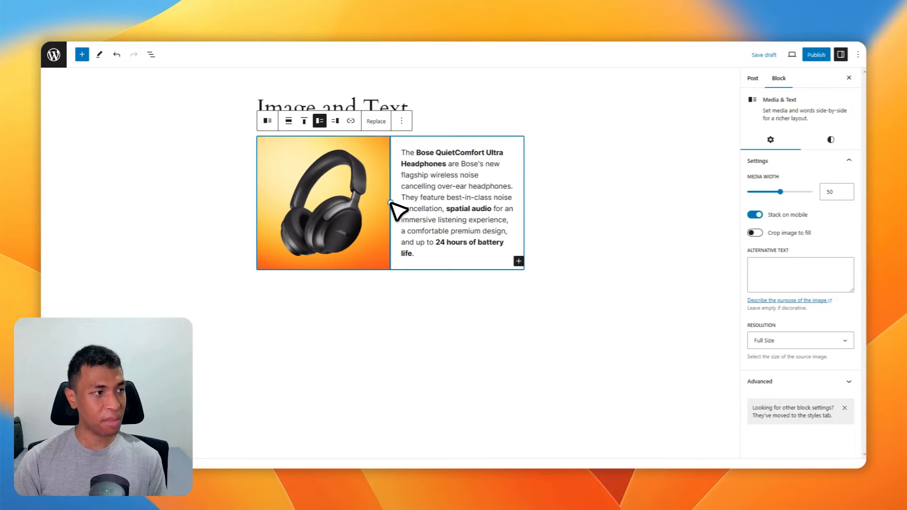
Step: Resize the headphones image until Media Width is about 44%
{"action": "left_click_drag", "start_coordinate": [782, 192], "coordinate": [775, 192]}
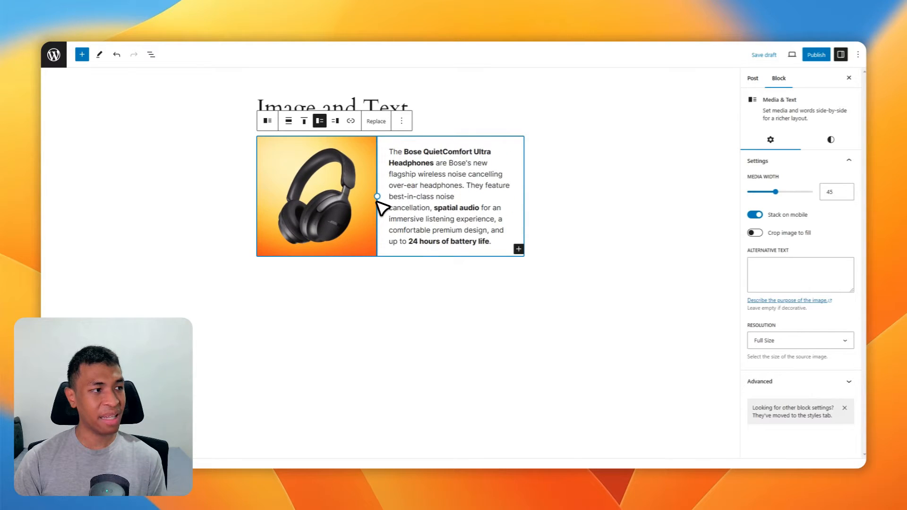
{"action": "left_click_drag", "start_coordinate": [781, 192], "coordinate": [771, 191]}
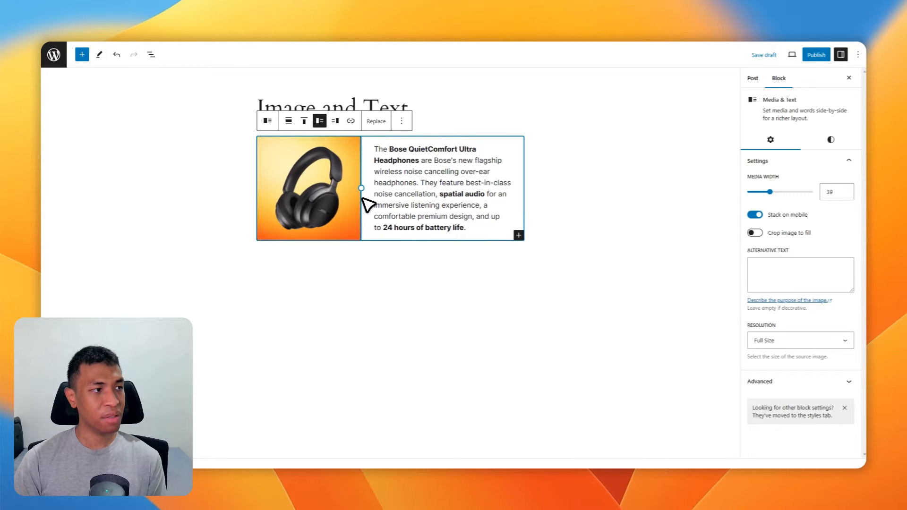
{"action": "left_click_drag", "start_coordinate": [362, 188], "coordinate": [365, 193]}
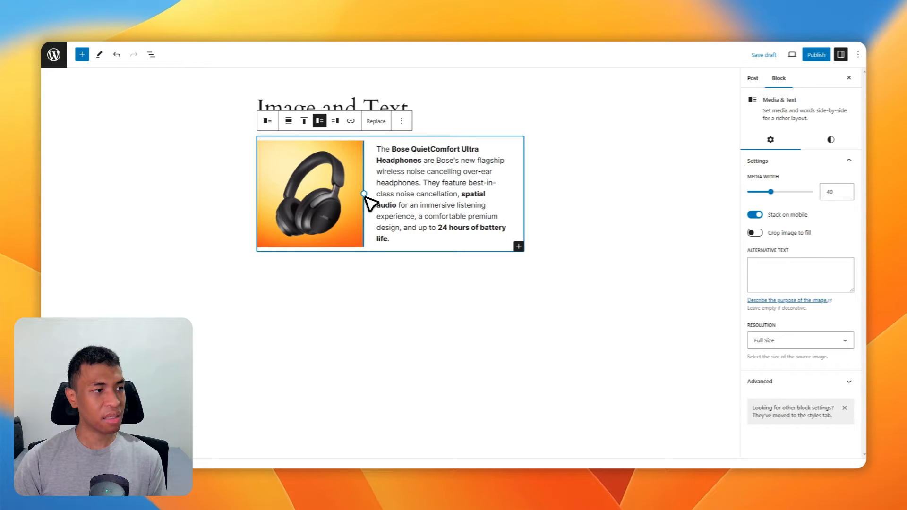
{"action": "left_click_drag", "start_coordinate": [771, 192], "coordinate": [781, 191]}
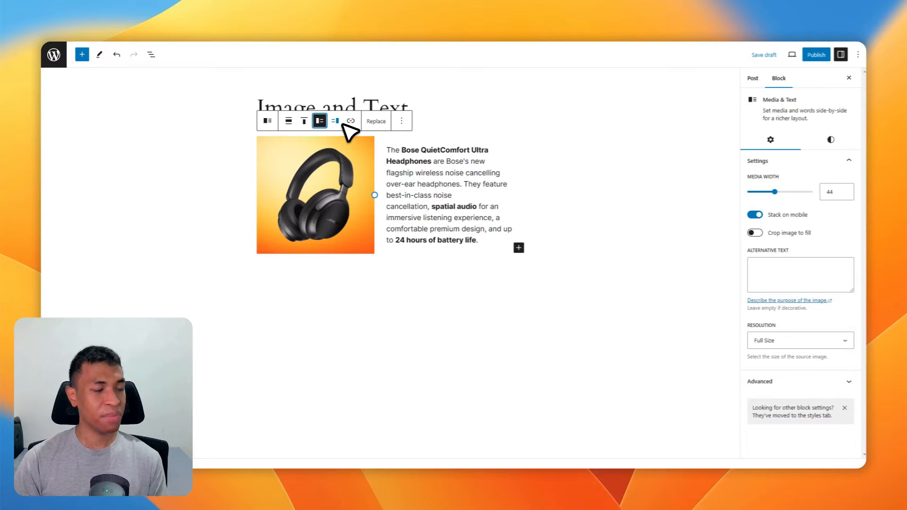
{"action": "mouse_move", "coordinate": [526, 176]}
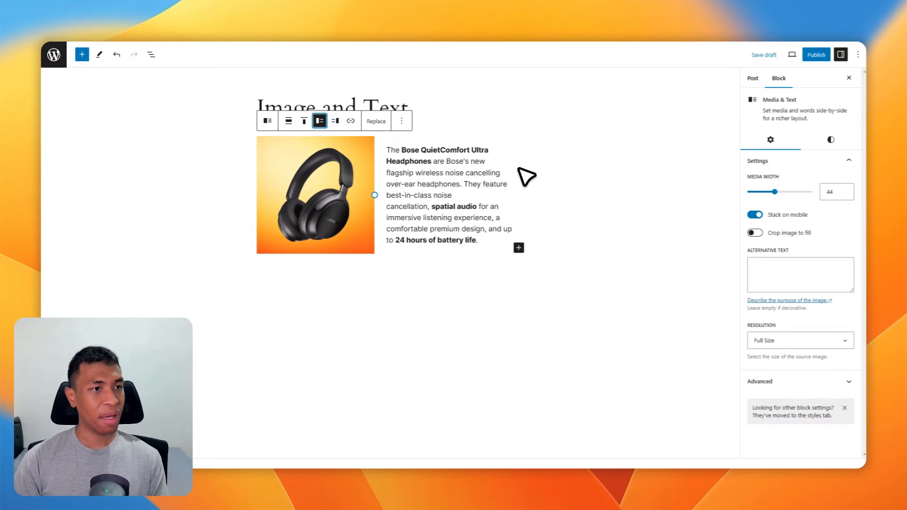
{"action": "mouse_move", "coordinate": [654, 175]}
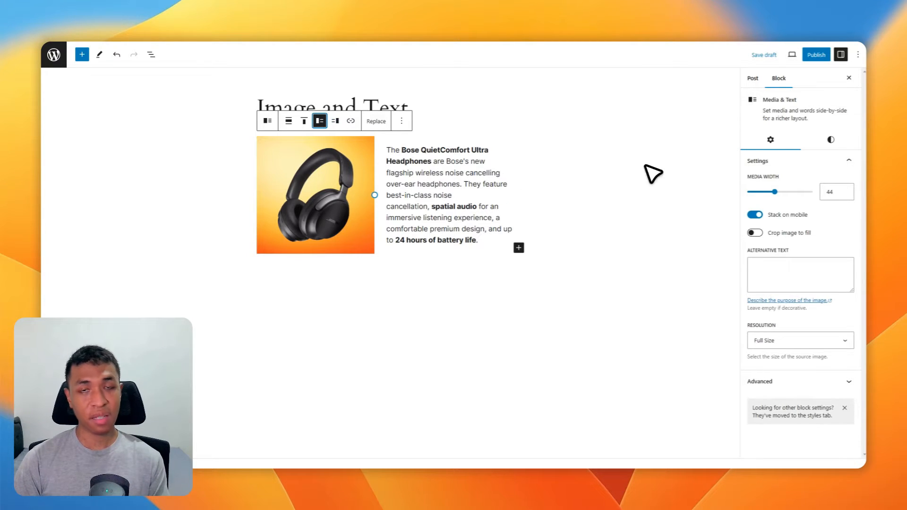
{"action": "mouse_move", "coordinate": [763, 277]}
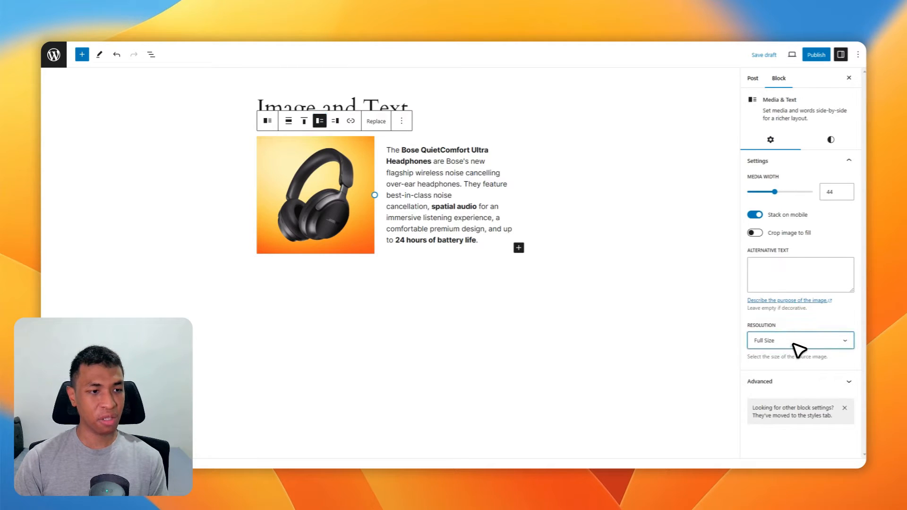
Step: Open the Media & Text block's Styles background colour options for a pale orange fill
{"action": "left_click", "coordinate": [831, 139]}
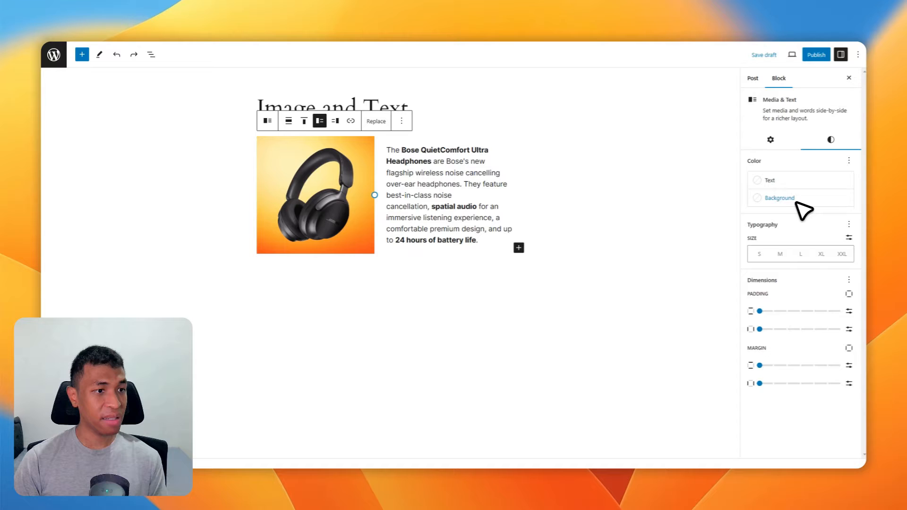
{"action": "left_click", "coordinate": [779, 197]}
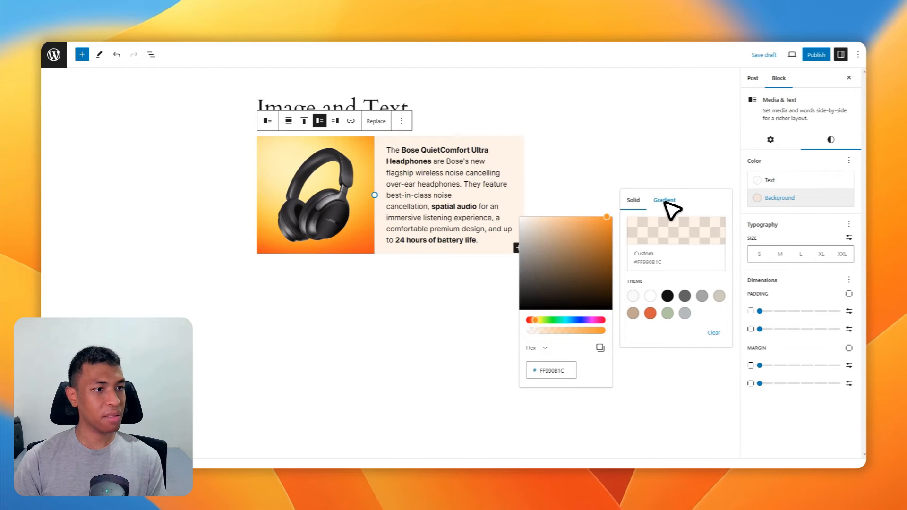
{"action": "mouse_move", "coordinate": [767, 318]}
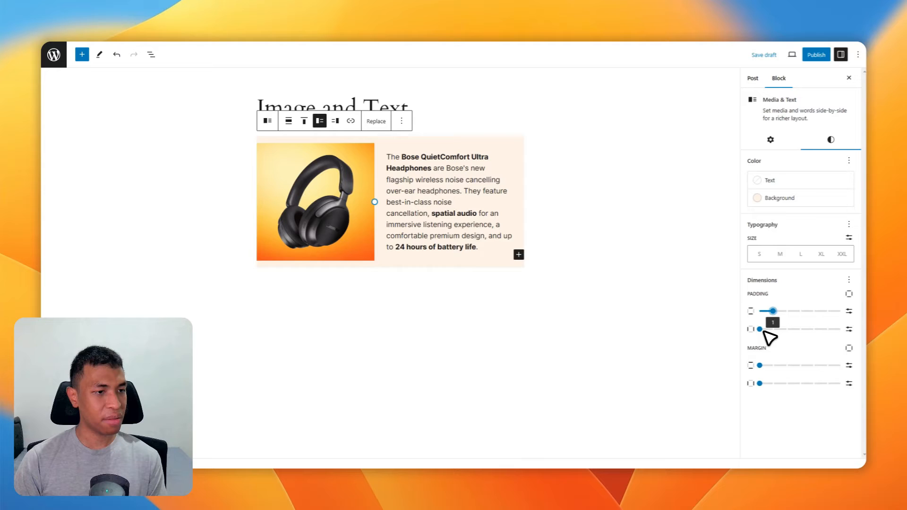
Step: Drag the Padding slider to add left and right padding inside the headphones box
{"action": "left_click_drag", "start_coordinate": [759, 329], "coordinate": [773, 329]}
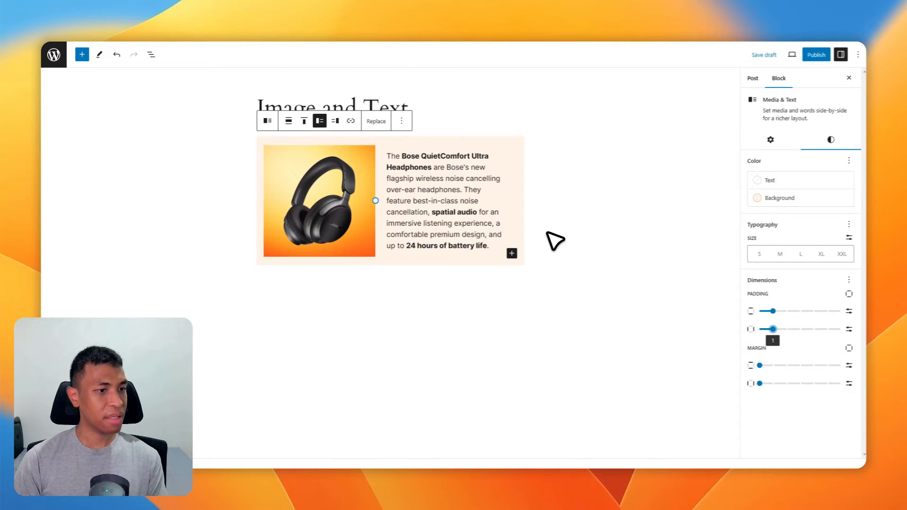
{"action": "mouse_move", "coordinate": [590, 224]}
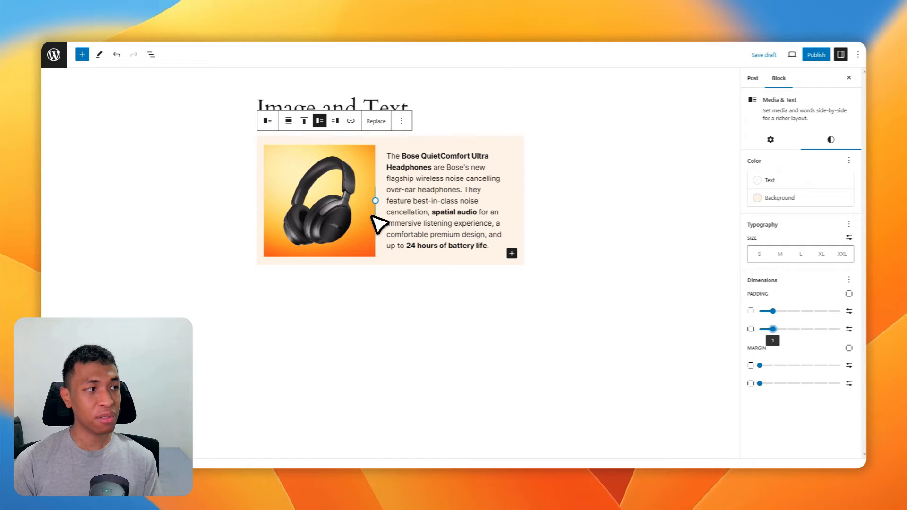
{"action": "mouse_move", "coordinate": [589, 227]}
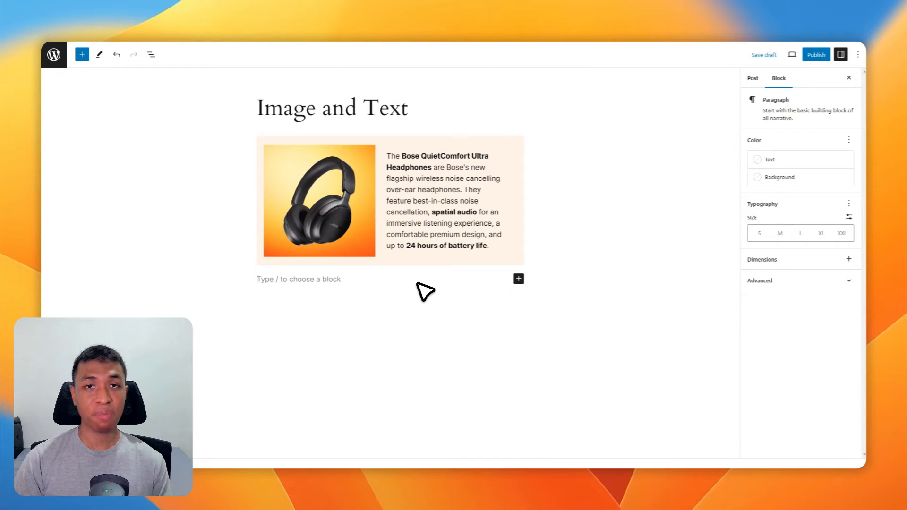
{"action": "mouse_move", "coordinate": [304, 240]}
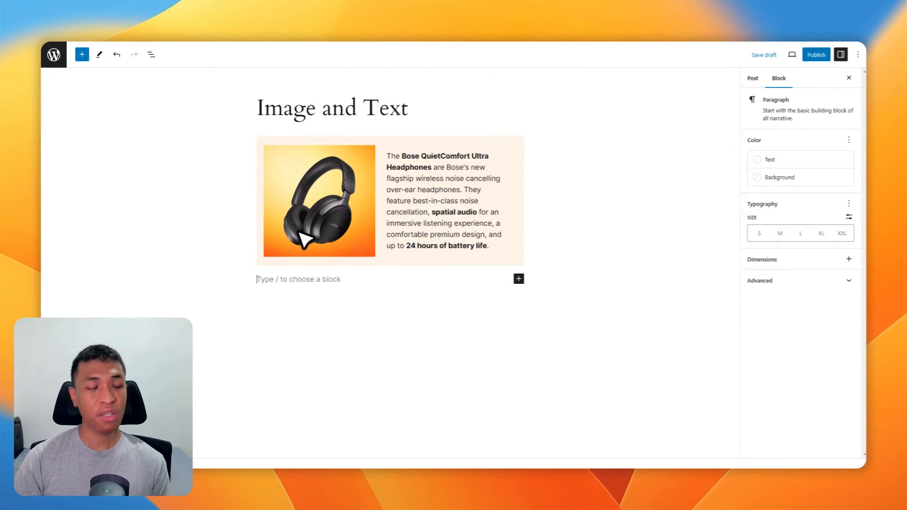
{"action": "mouse_move", "coordinate": [225, 95]}
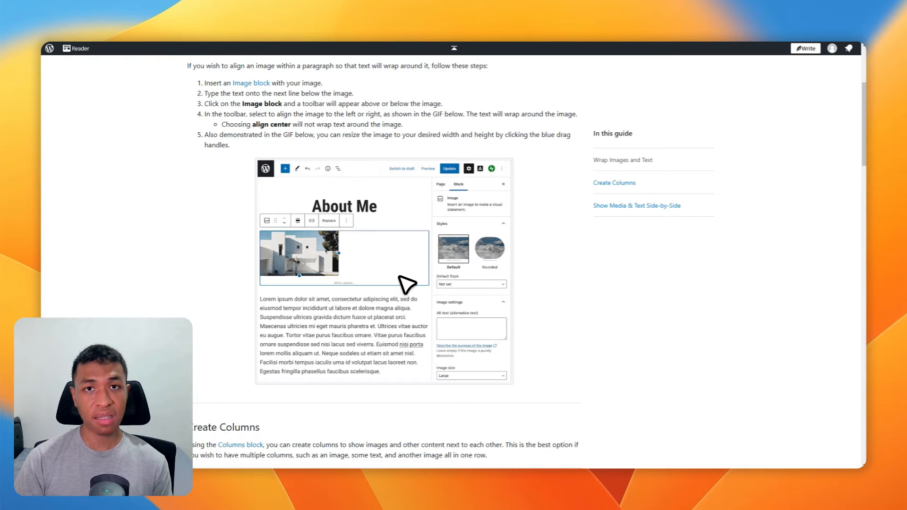
{"action": "left_click", "coordinate": [297, 221]}
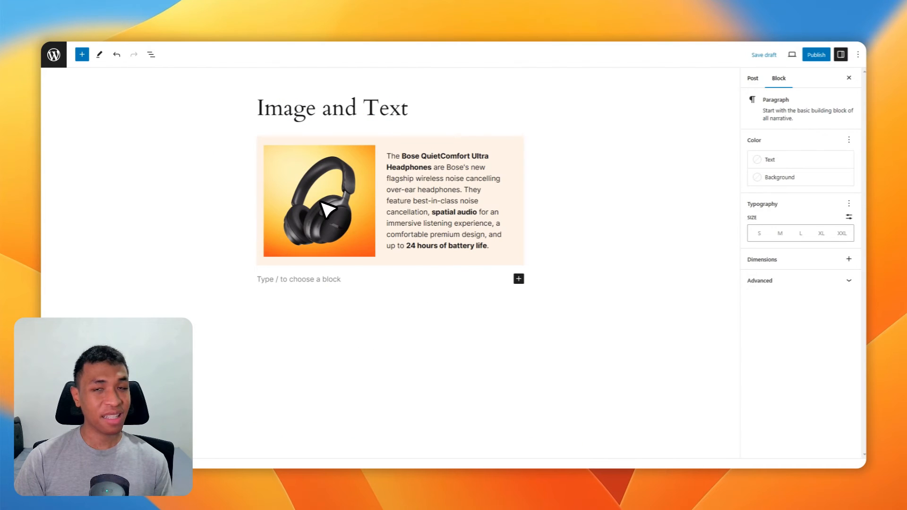
{"action": "mouse_move", "coordinate": [371, 281]}
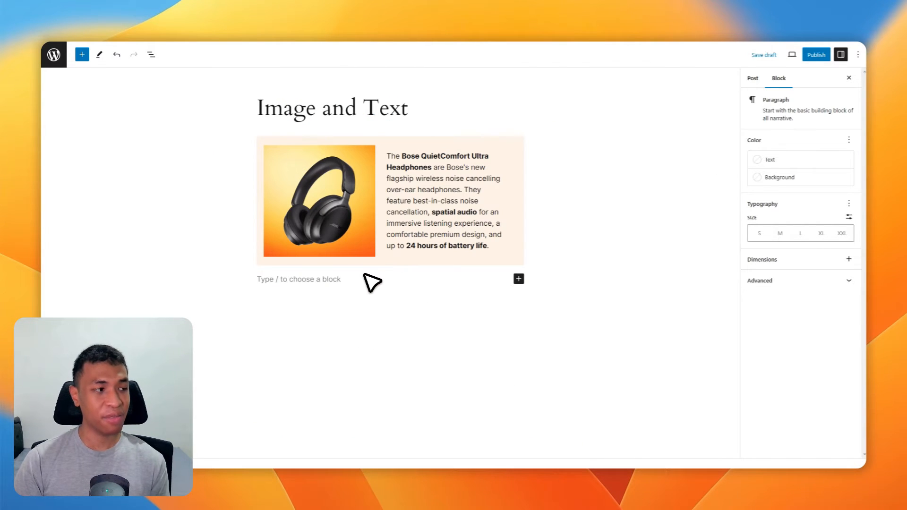
Step: Select the empty block below the peach box to begin adding the purple headphones image
{"action": "left_click", "coordinate": [752, 78]}
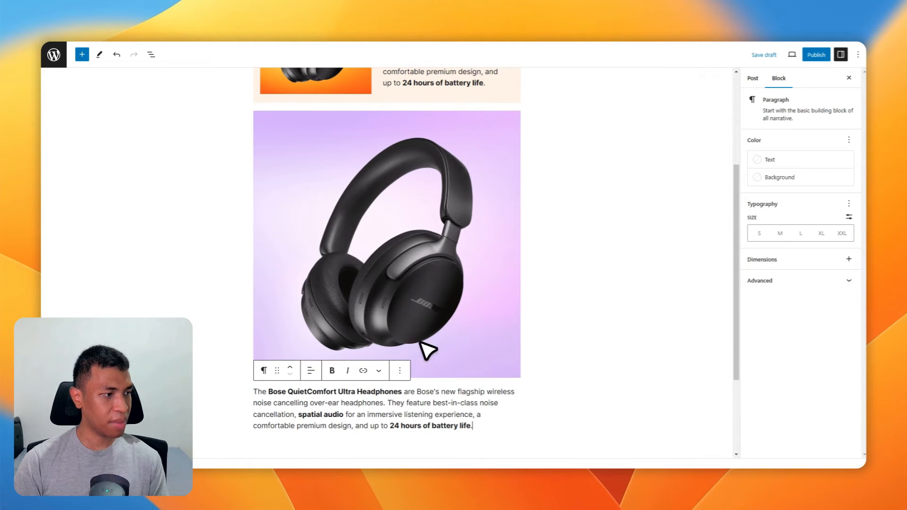
Step: Select the purple headphones image and open its alignment dropdown
{"action": "left_click", "coordinate": [386, 243]}
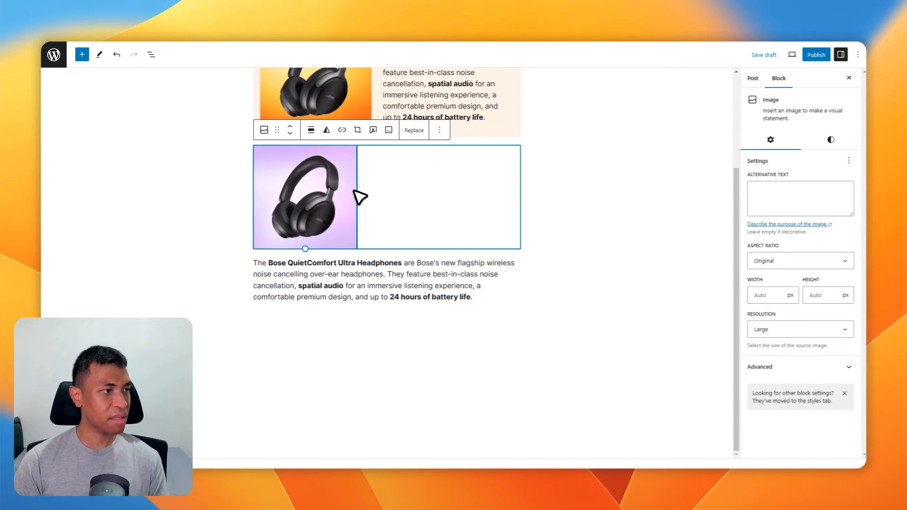
{"action": "left_click", "coordinate": [311, 130]}
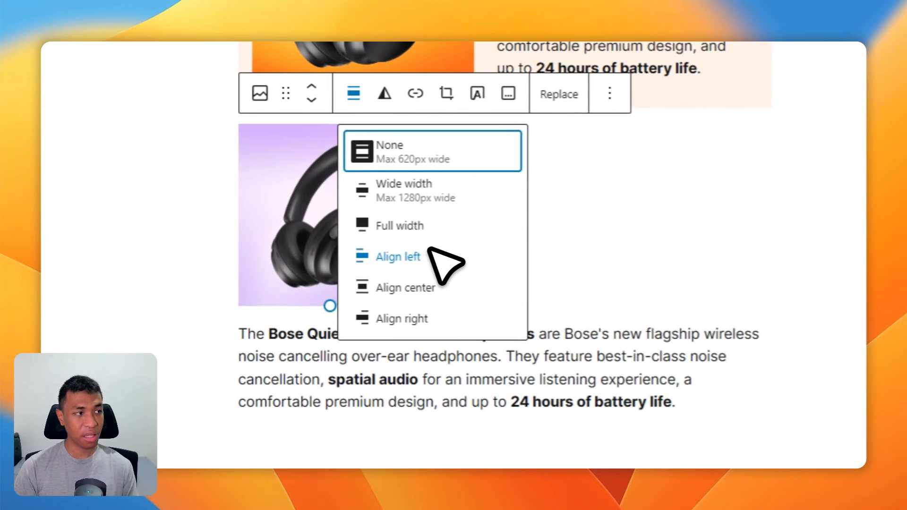
{"action": "mouse_move", "coordinate": [459, 268]}
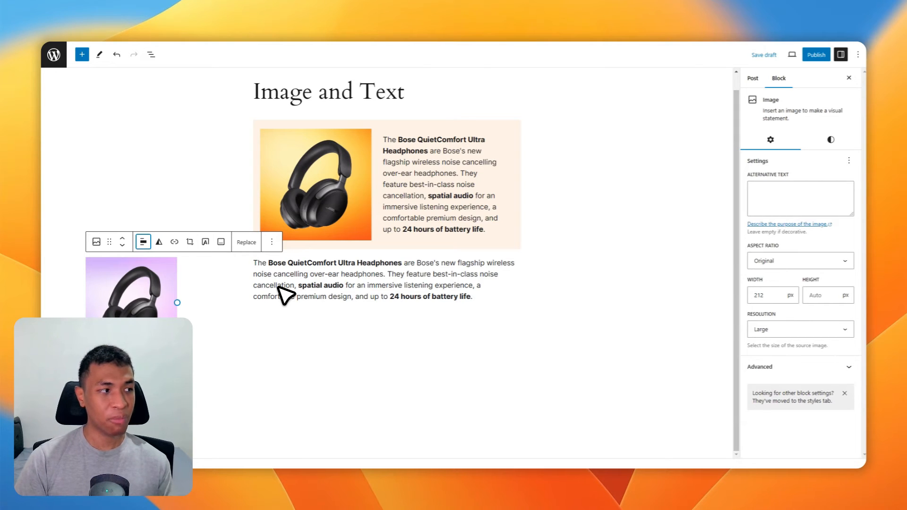
{"action": "mouse_move", "coordinate": [622, 279]}
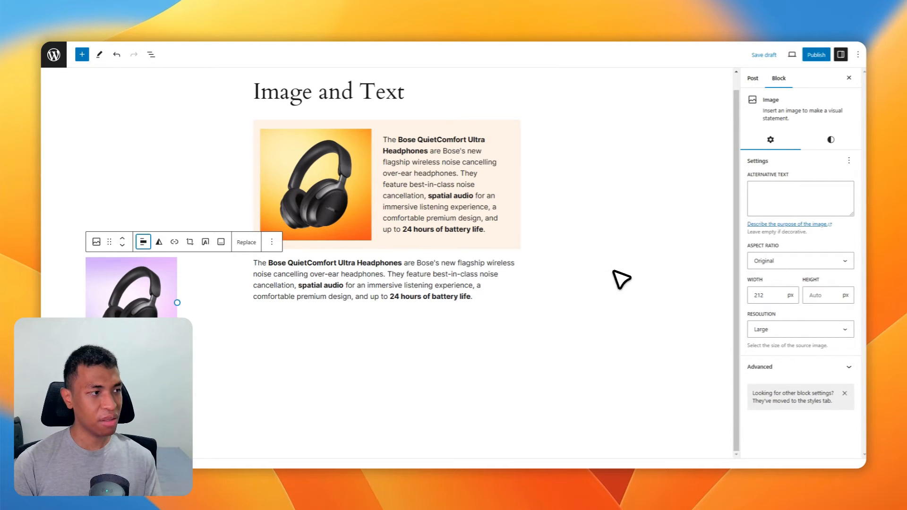
{"action": "mouse_move", "coordinate": [327, 240]}
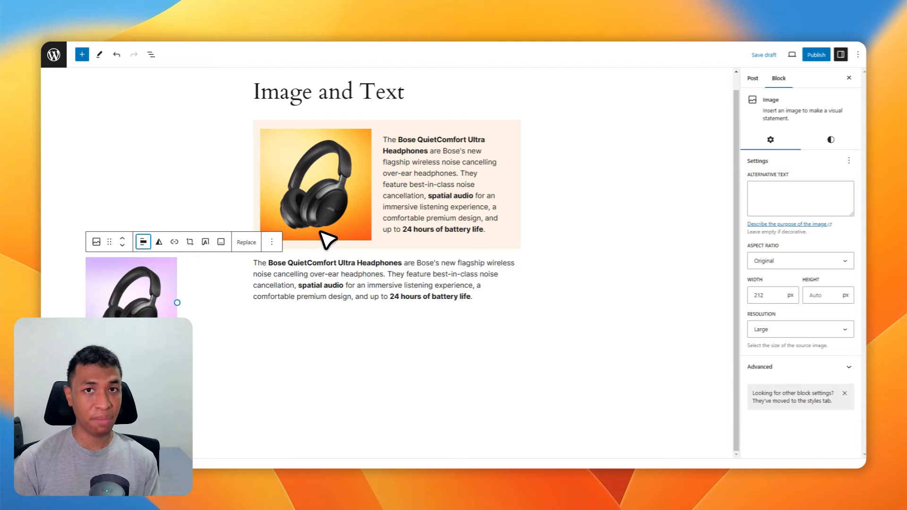
{"action": "mouse_move", "coordinate": [345, 284]}
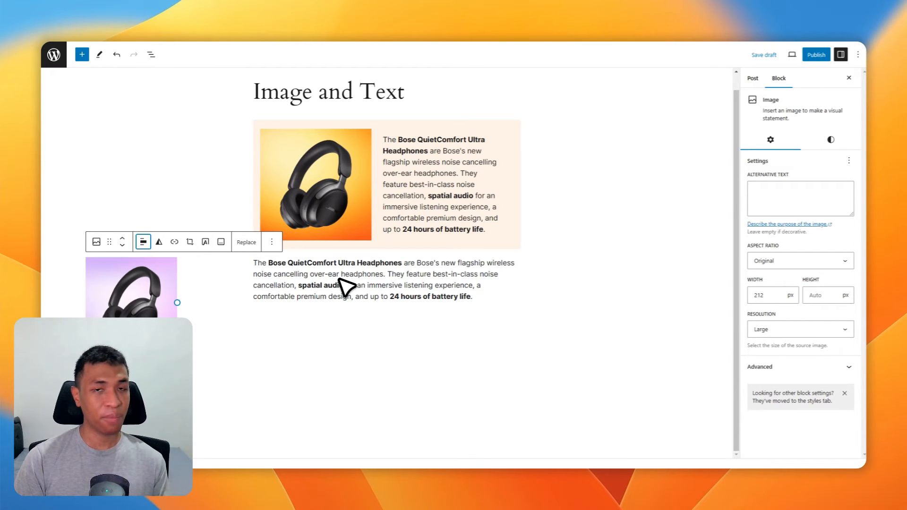
{"action": "mouse_move", "coordinate": [287, 236]}
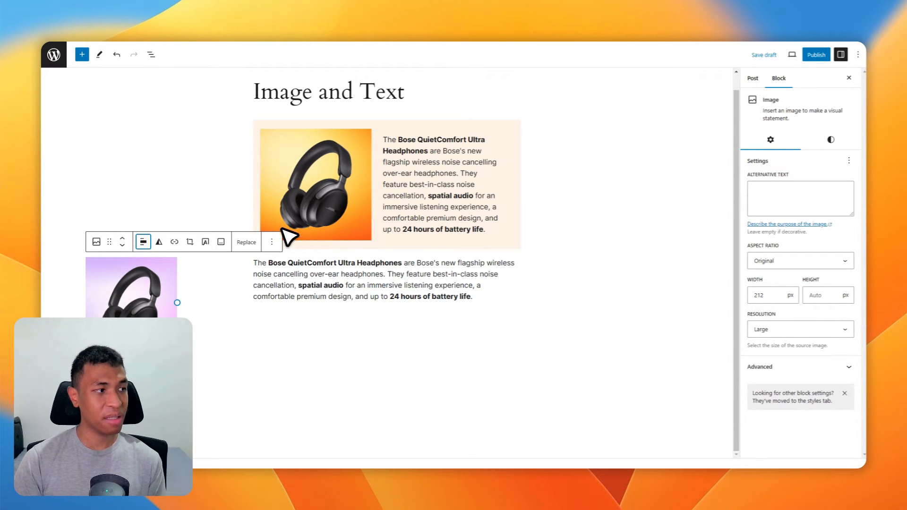
{"action": "mouse_move", "coordinate": [474, 176]}
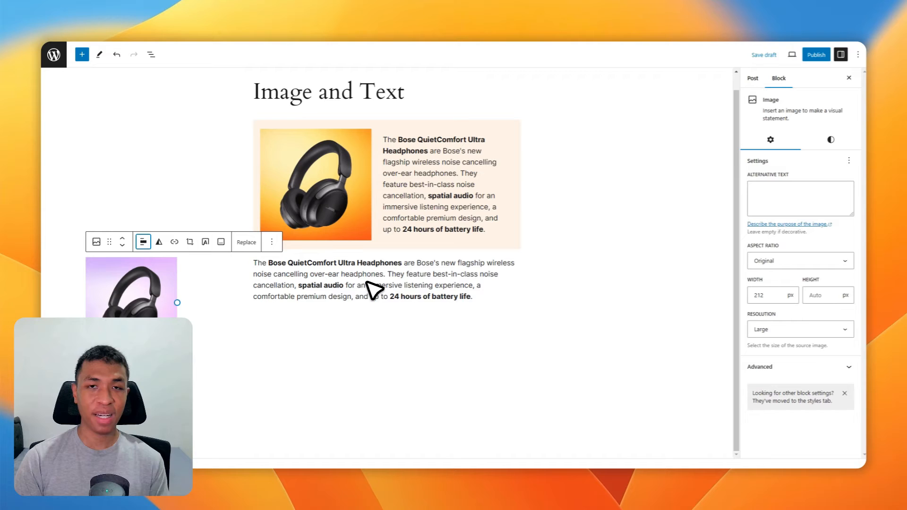
{"action": "mouse_move", "coordinate": [330, 279]}
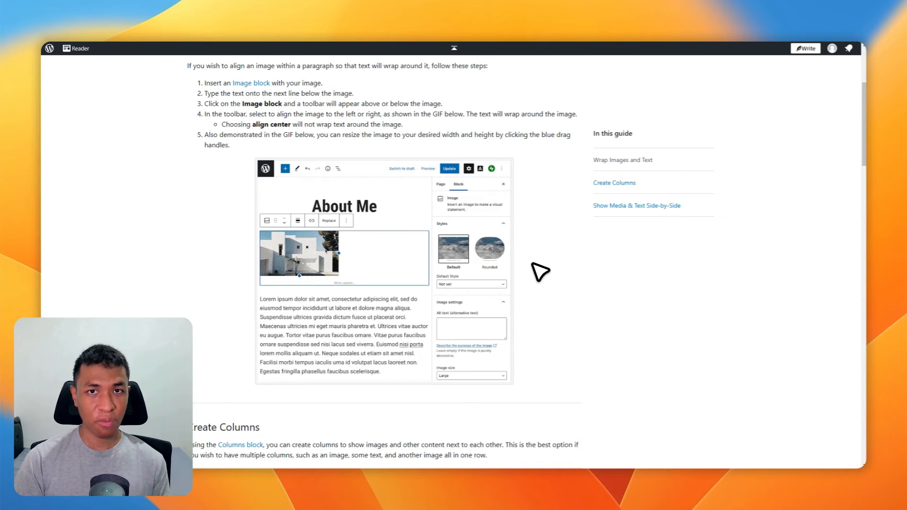
Step: Switch from the support guide back to the post in the block editor
{"action": "left_click", "coordinate": [297, 220]}
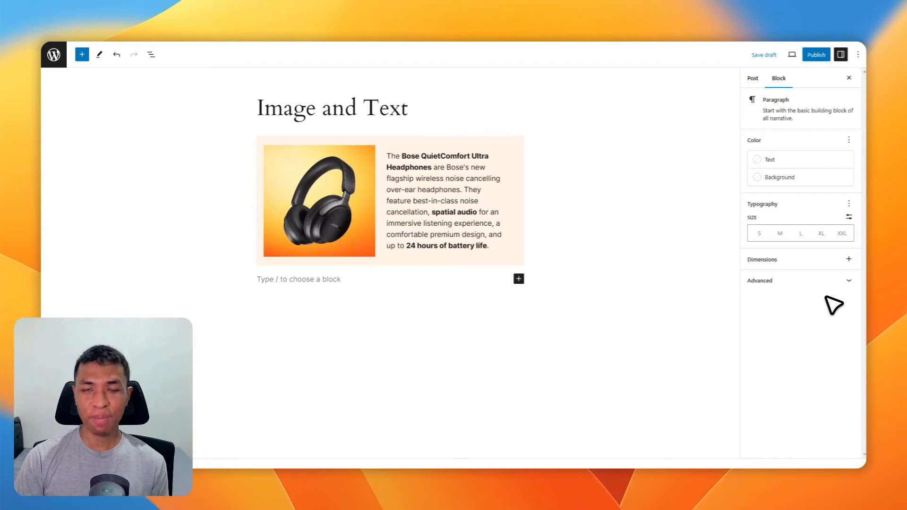
Step: Insert a Columns block with /col in the empty block and pick the 50 / 50 layout
{"action": "left_click", "coordinate": [298, 279]}
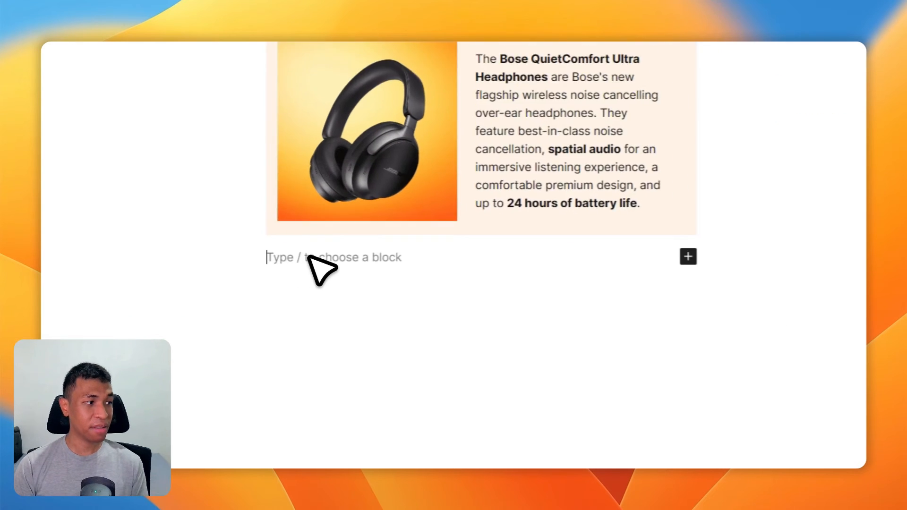
{"action": "type", "text": "/columns"}
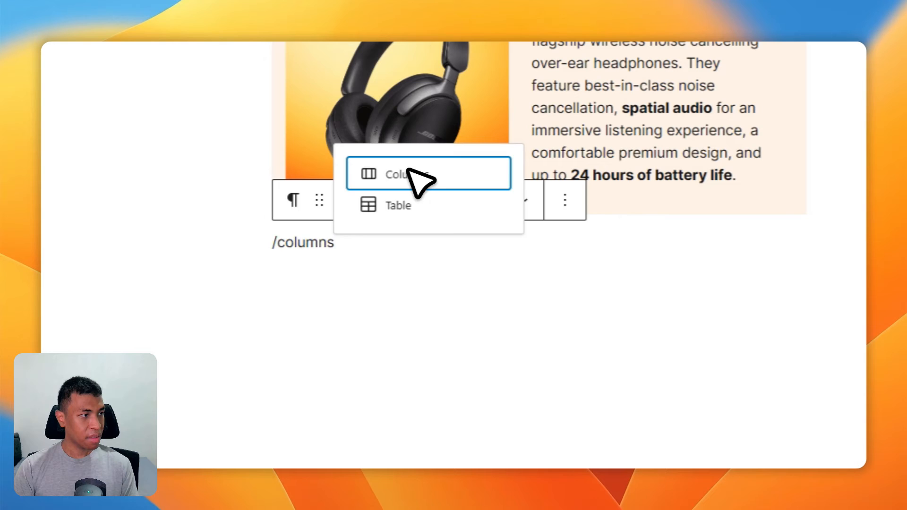
{"action": "left_click", "coordinate": [399, 174]}
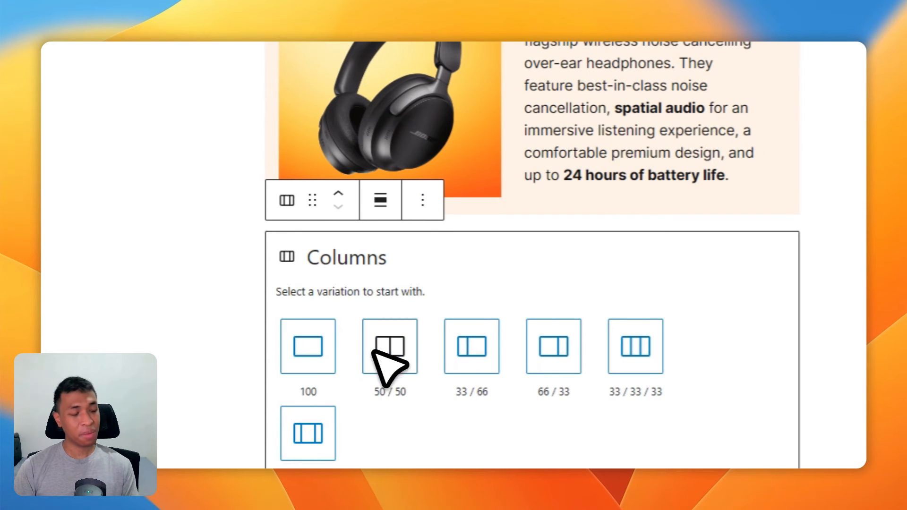
{"action": "left_click", "coordinate": [390, 346]}
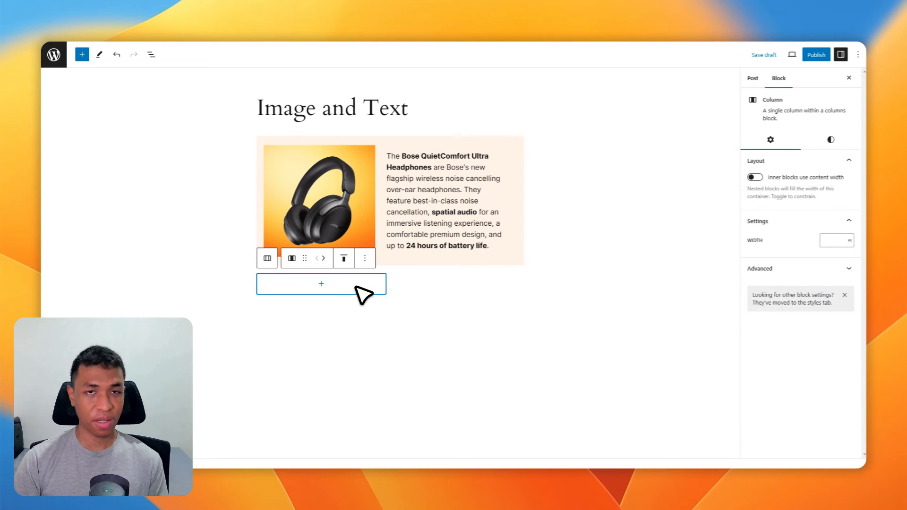
{"action": "mouse_move", "coordinate": [330, 289]}
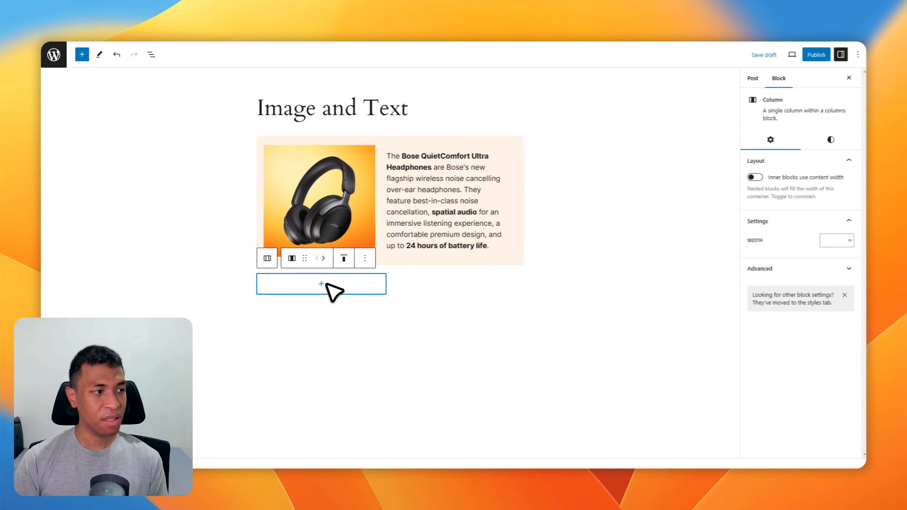
Step: Add the Headphones Purple image to the left column and a description paragraph to the right
{"action": "left_click", "coordinate": [320, 284]}
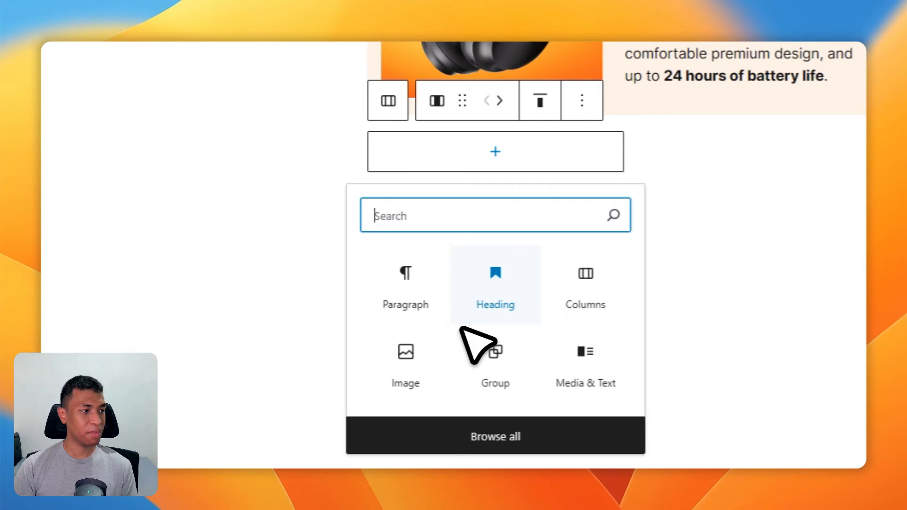
{"action": "left_click", "coordinate": [405, 351]}
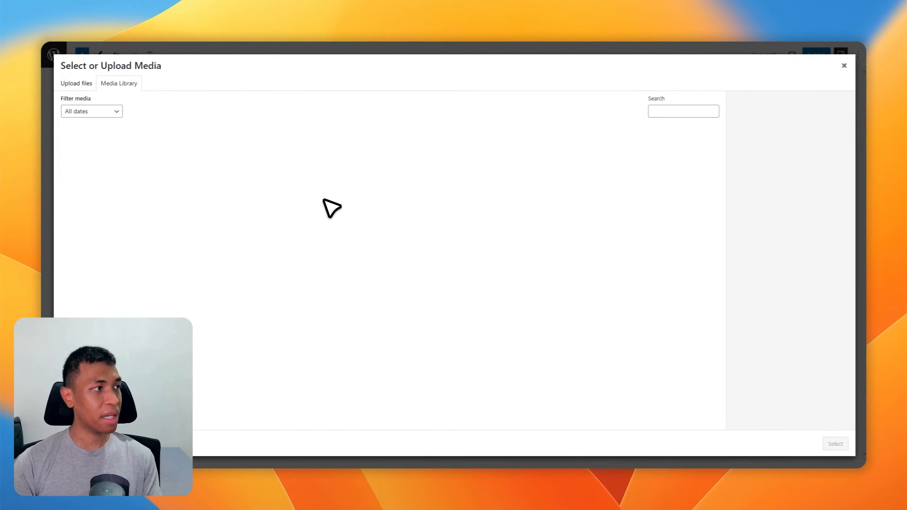
{"action": "left_click", "coordinate": [221, 155]}
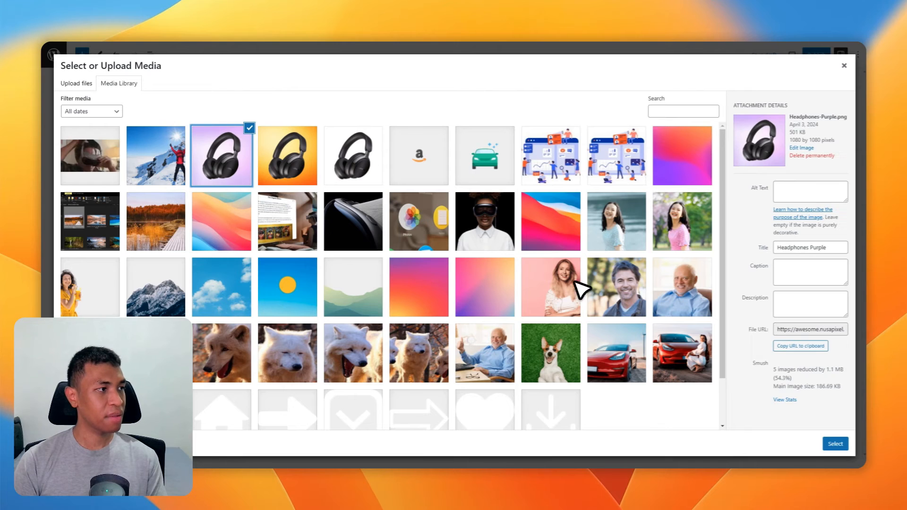
{"action": "left_click", "coordinate": [834, 443]}
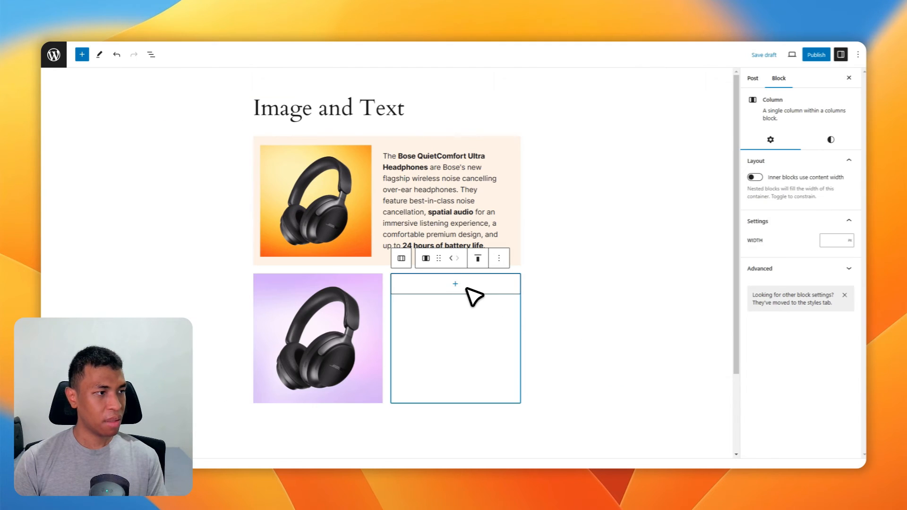
{"action": "left_click", "coordinate": [454, 284]}
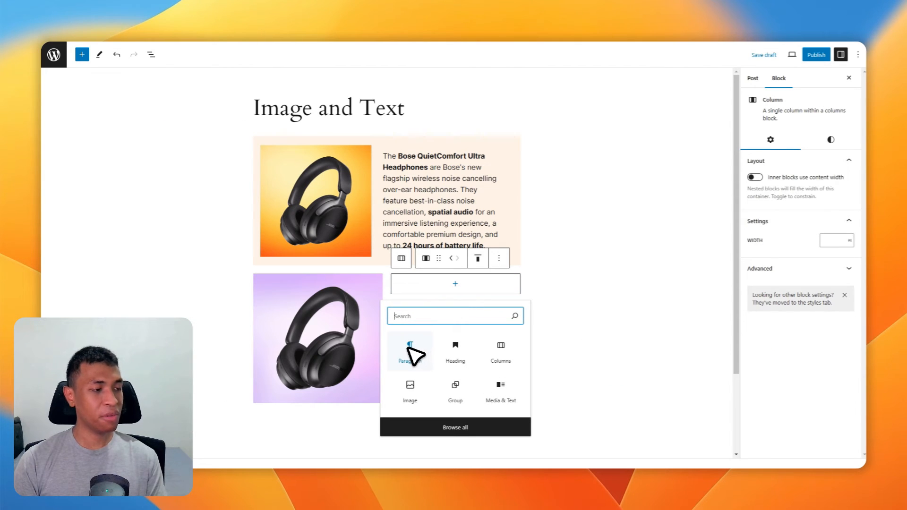
{"action": "left_click", "coordinate": [410, 352]}
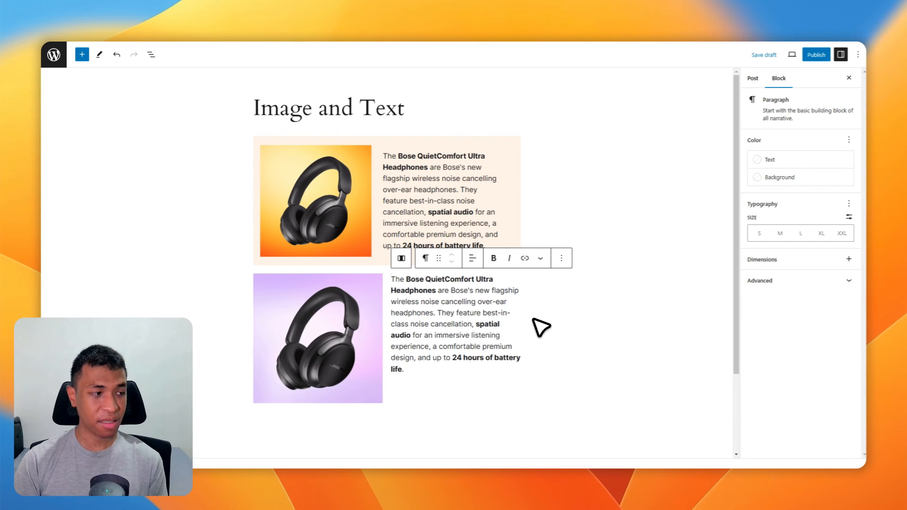
Step: Select the product row Columns block and give it a light purple background
{"action": "left_click", "coordinate": [151, 54]}
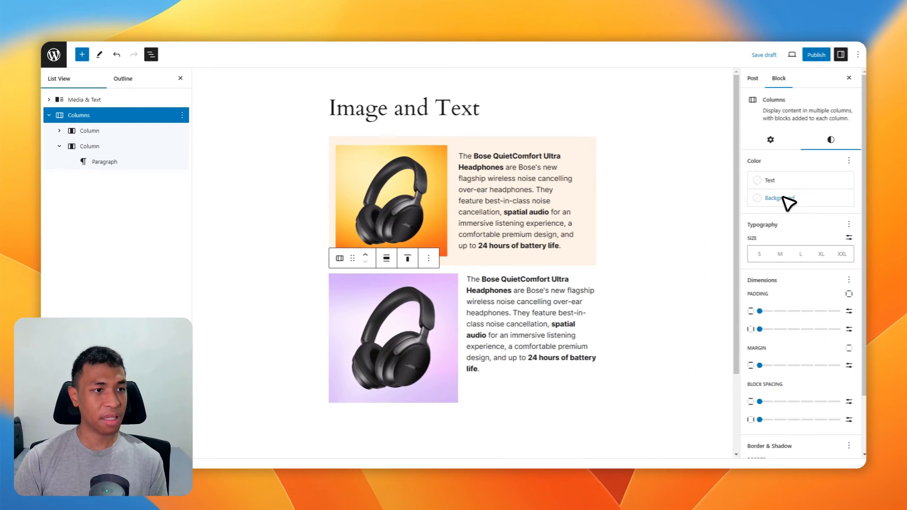
{"action": "left_click", "coordinate": [779, 198]}
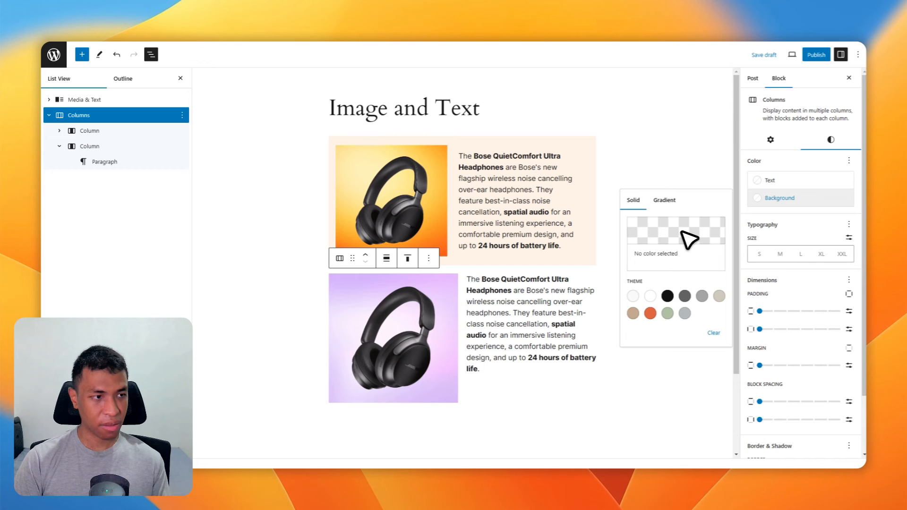
{"action": "left_click", "coordinate": [649, 296]}
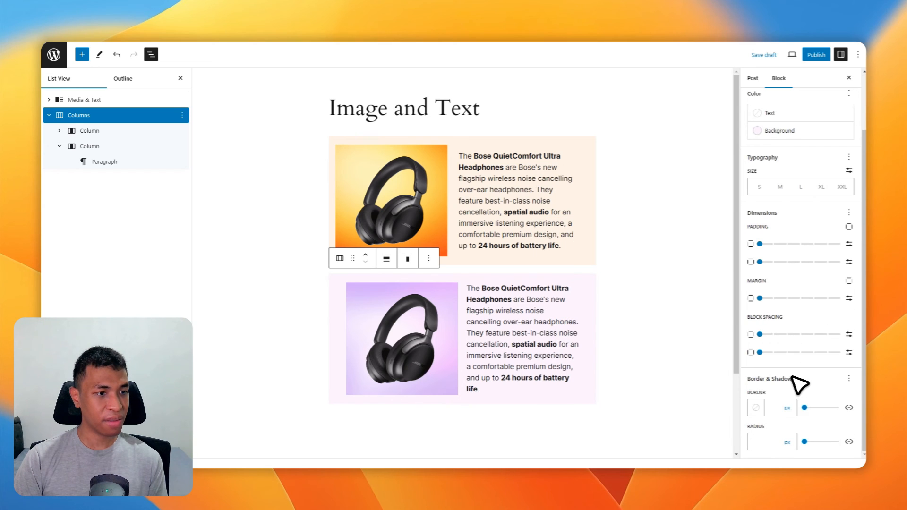
{"action": "mouse_move", "coordinate": [772, 449]}
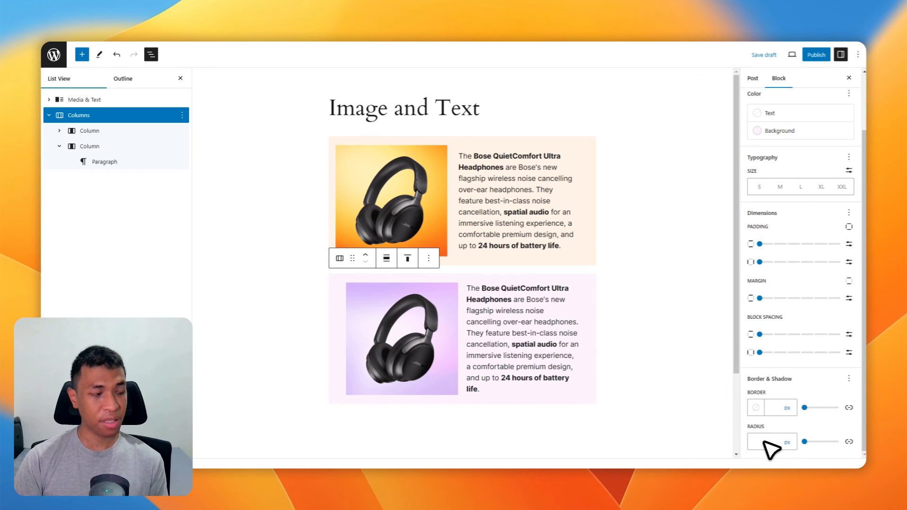
Step: Round the row's corners to 12px and apply a soft drop shadow preset
{"action": "left_click", "coordinate": [771, 441]}
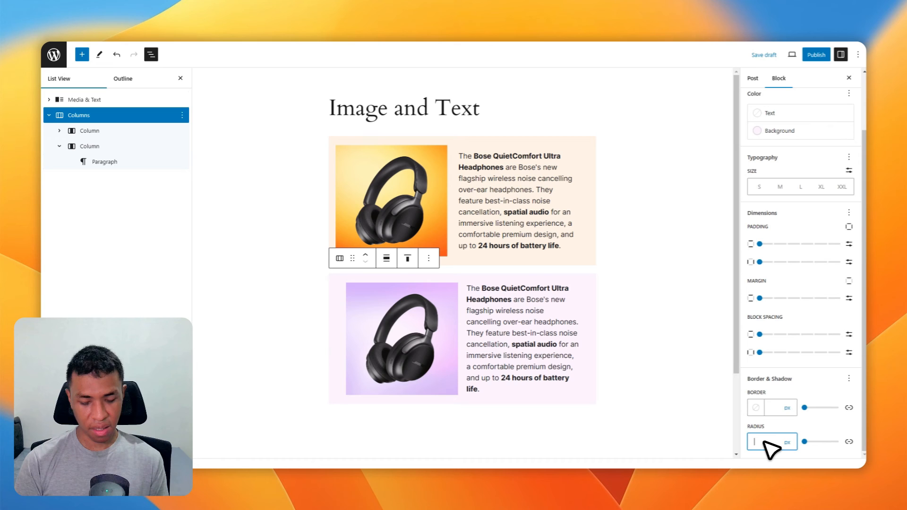
{"action": "type", "text": "12"}
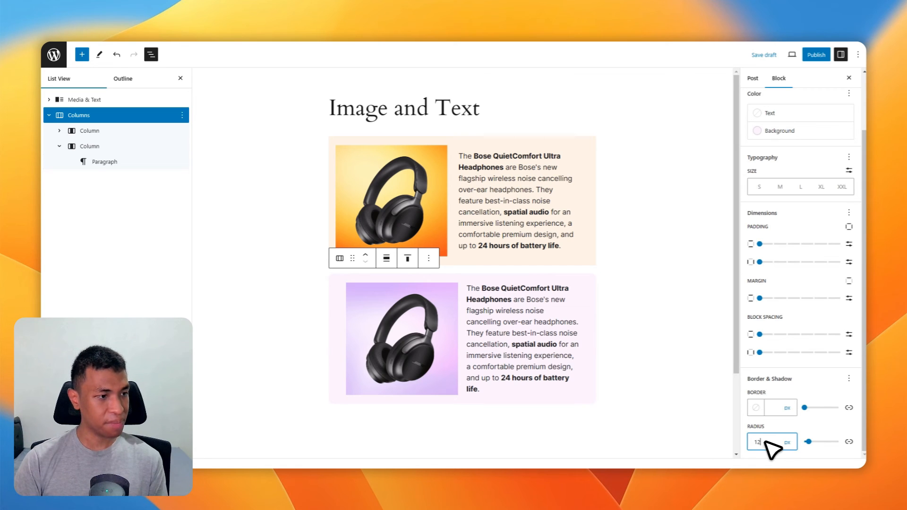
{"action": "left_click", "coordinate": [849, 379]}
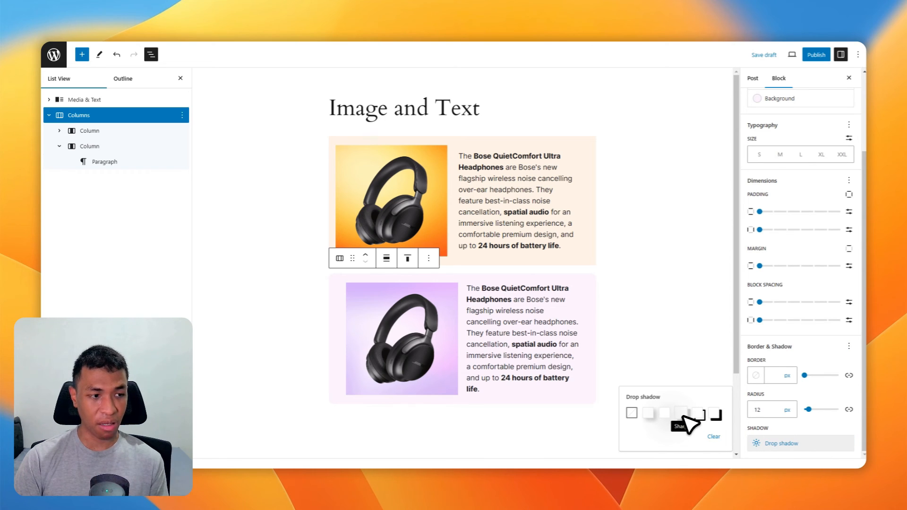
{"action": "left_click", "coordinate": [680, 413]}
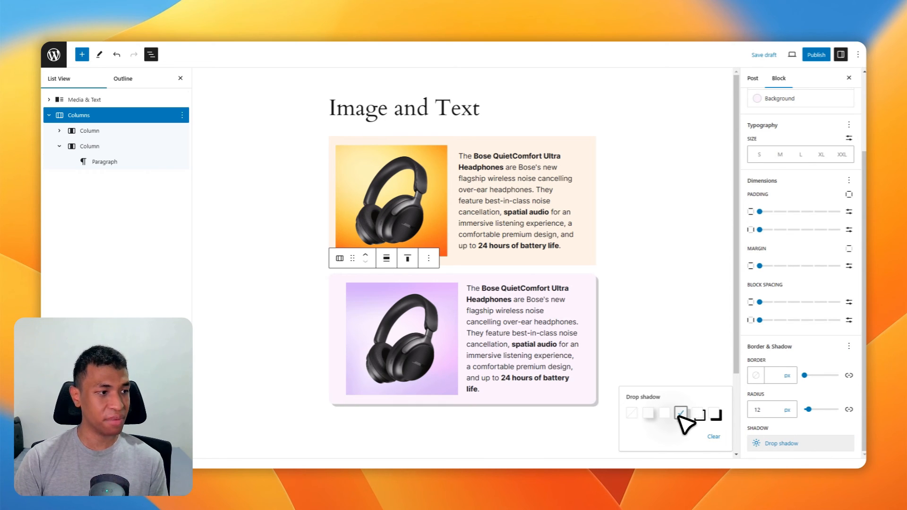
{"action": "left_click", "coordinate": [648, 413]}
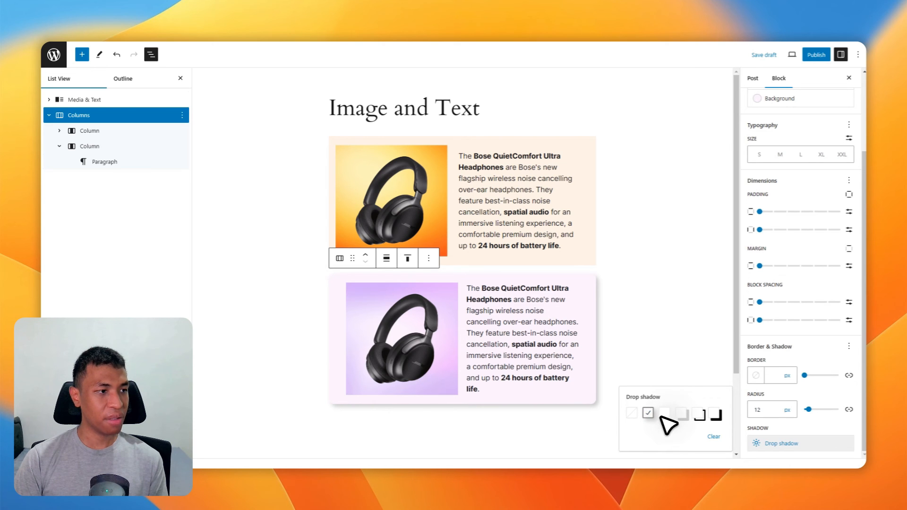
{"action": "mouse_move", "coordinate": [664, 412]}
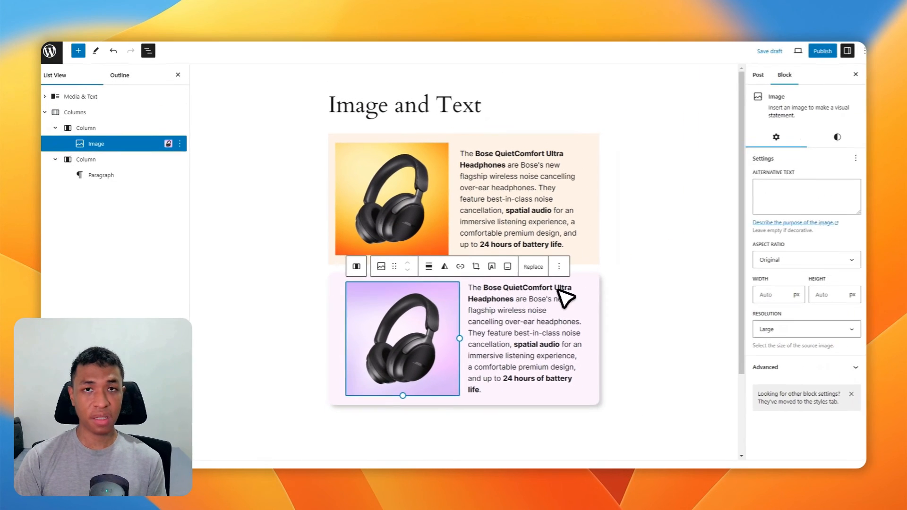
Step: Crop the purple headphones image to Square 1:1 with 12px border radius
{"action": "left_click", "coordinate": [804, 260]}
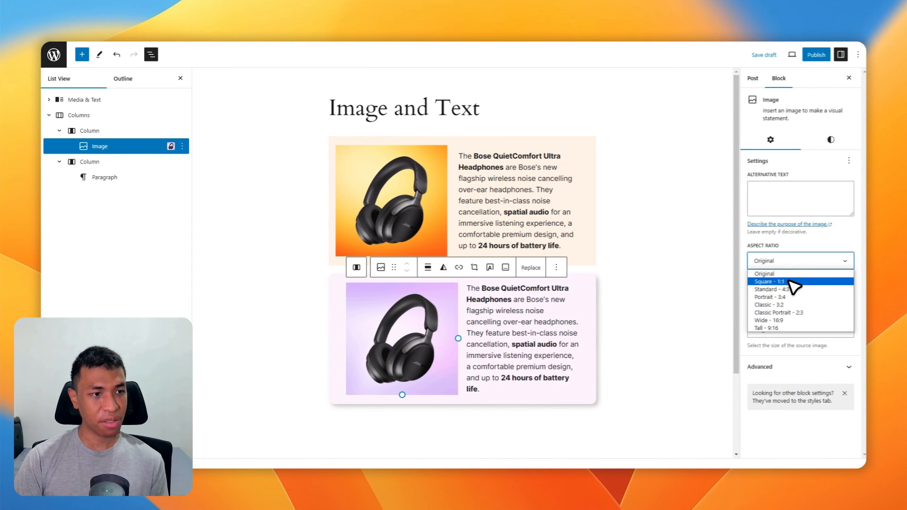
{"action": "left_click", "coordinate": [769, 281]}
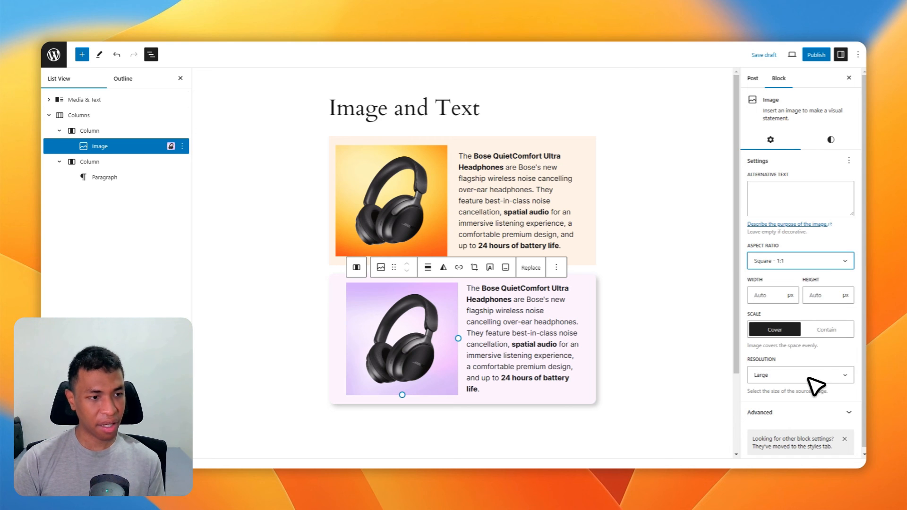
{"action": "left_click", "coordinate": [831, 139]}
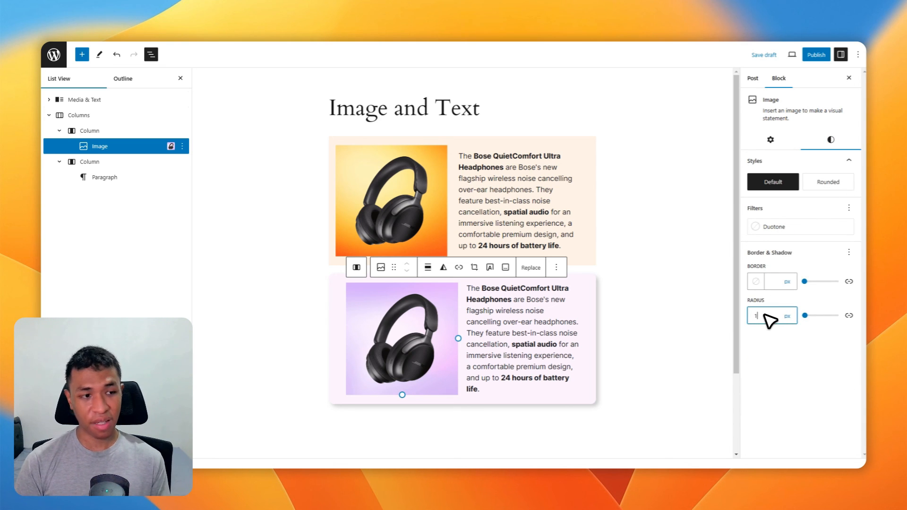
{"action": "type", "text": "12"}
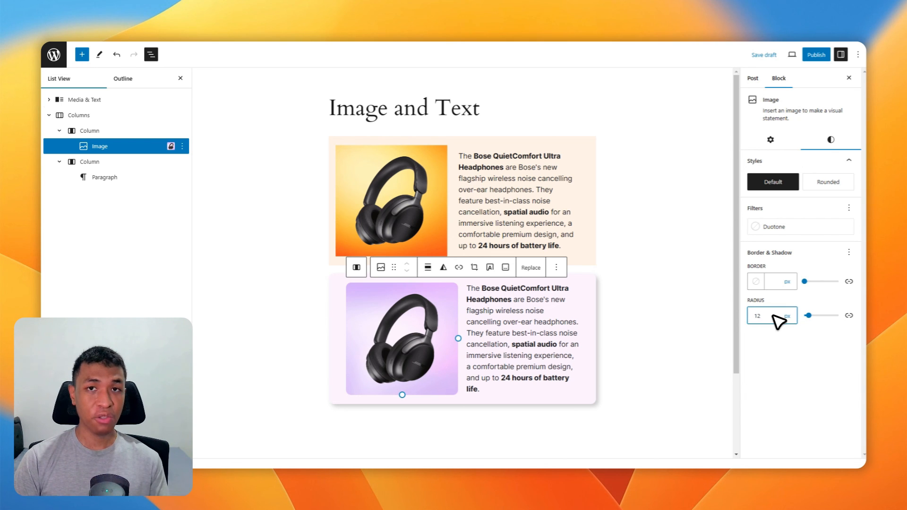
{"action": "left_click", "coordinate": [770, 316]}
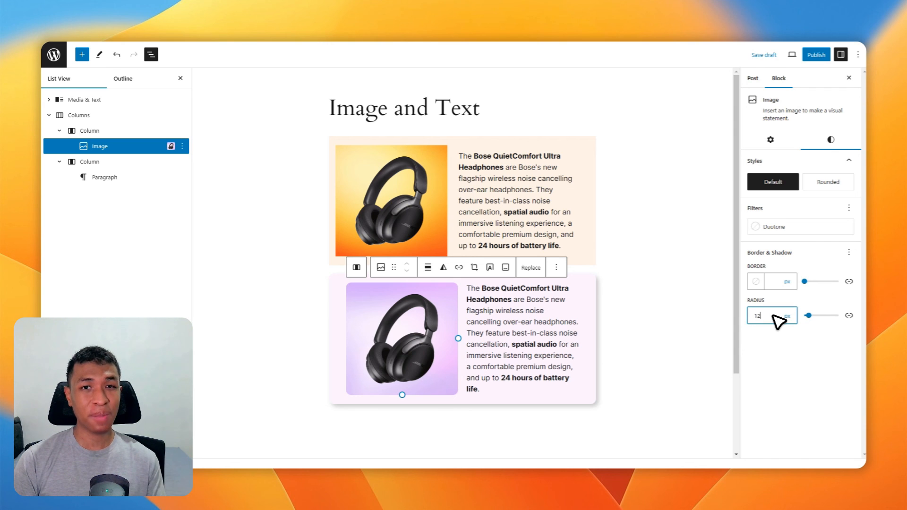
{"action": "mouse_move", "coordinate": [703, 306]}
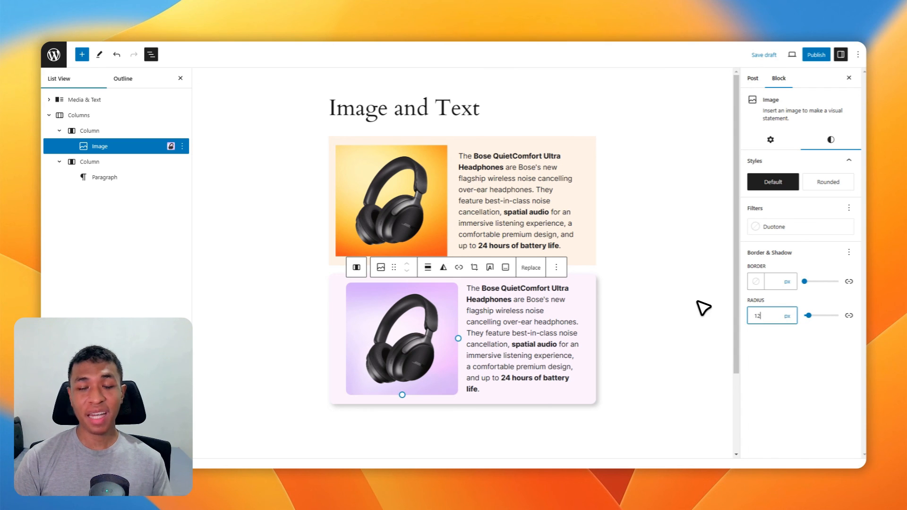